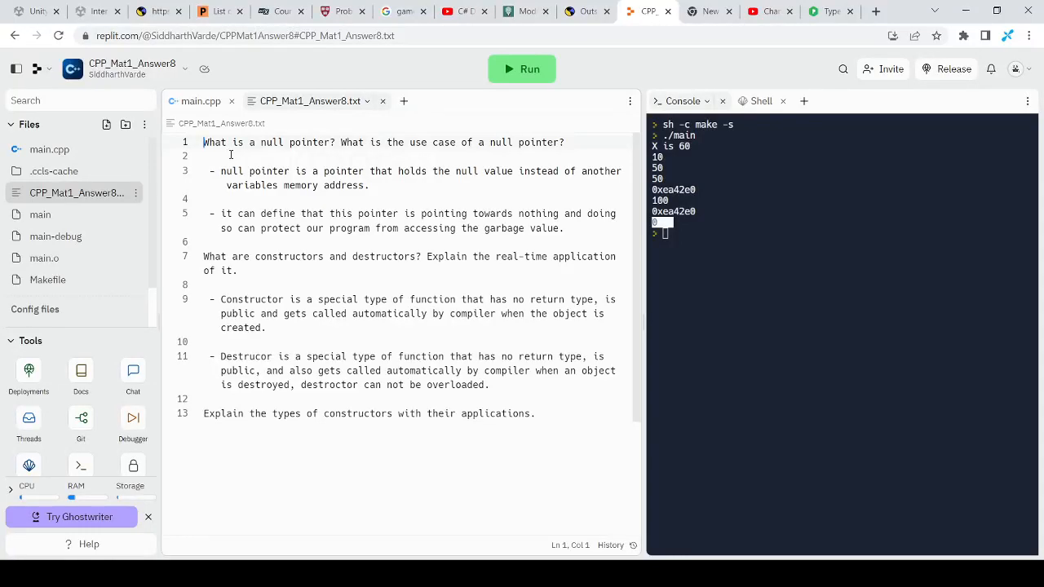
mouse_move(291, 110)
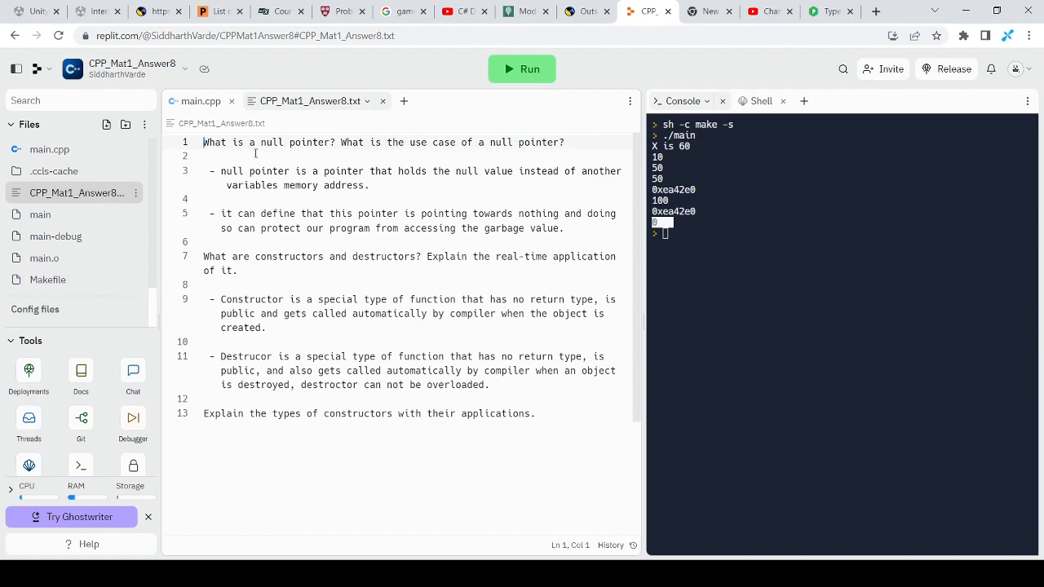
Review the Player class in main.cpp against the Q&A text file, ending on main.cpp
left_click(201, 101)
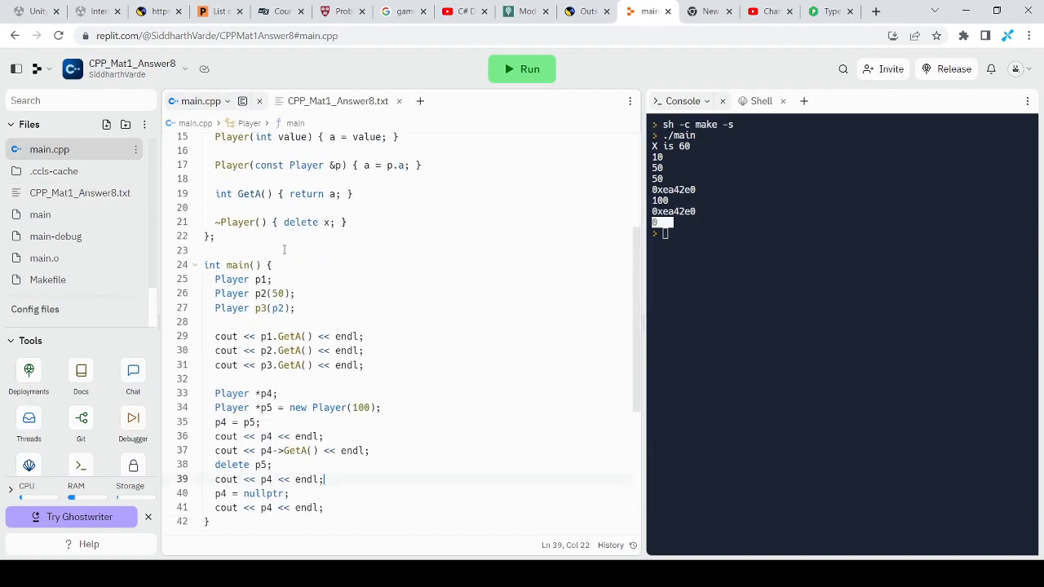
scroll("down", 3)
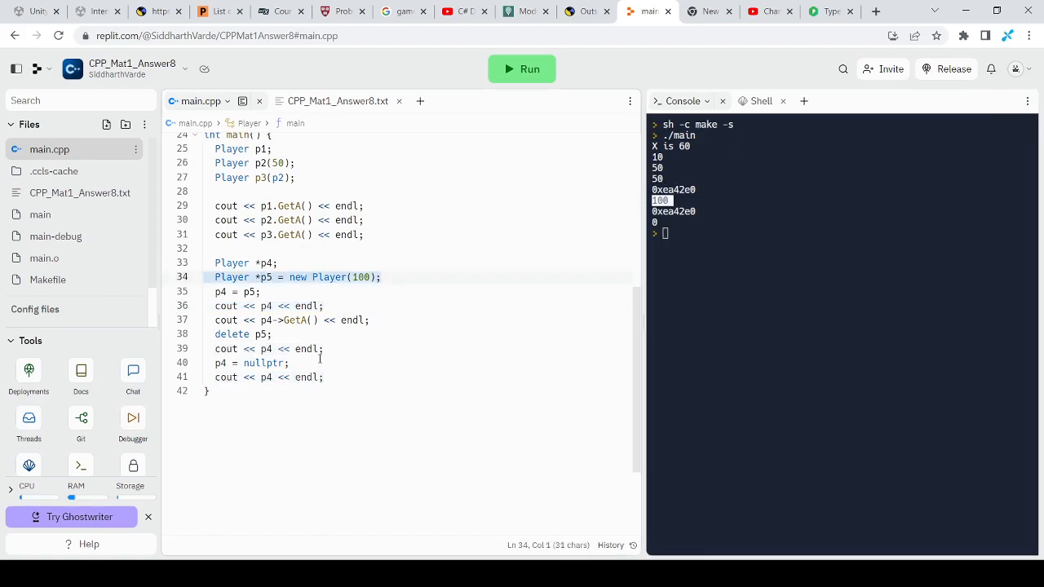
mouse_move(282, 335)
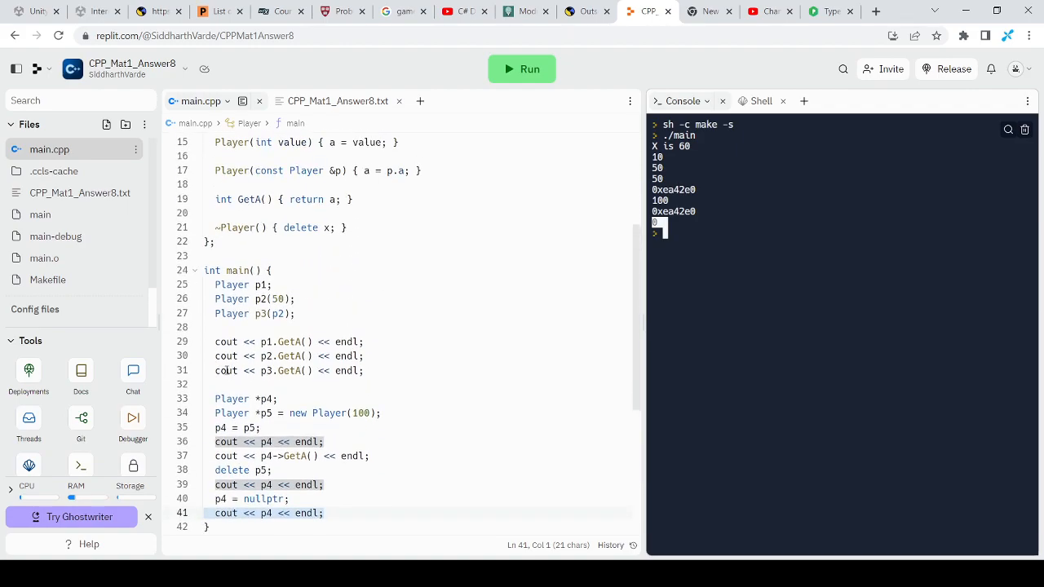
left_click(311, 100)
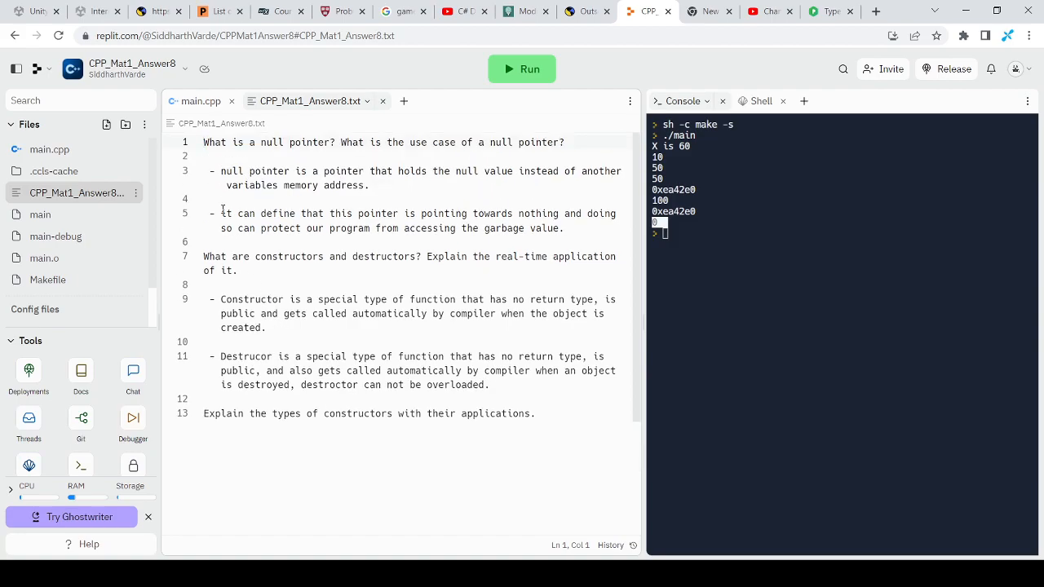
left_click(201, 100)
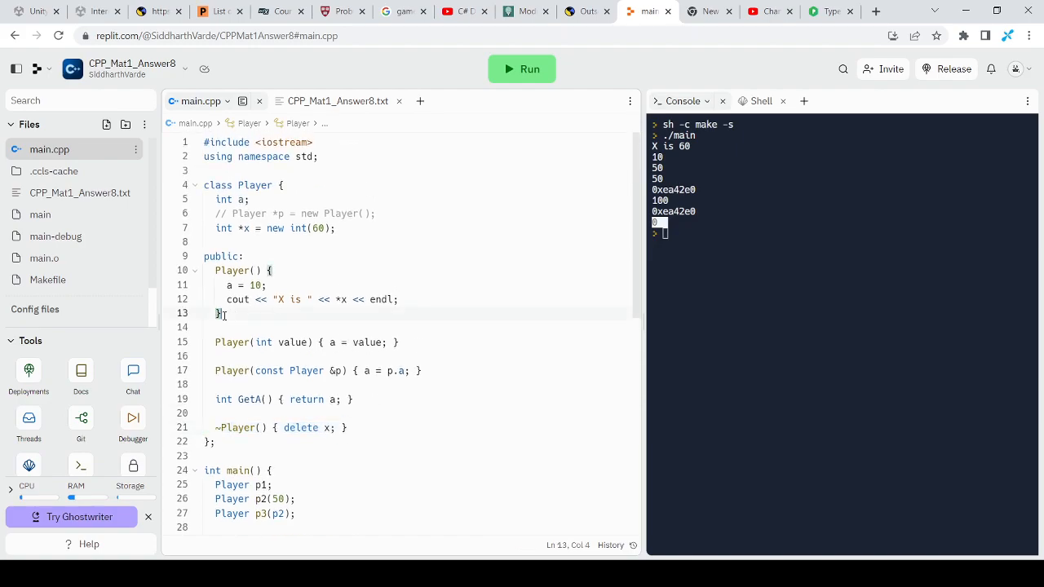
left_click_drag(216, 270, 221, 312)
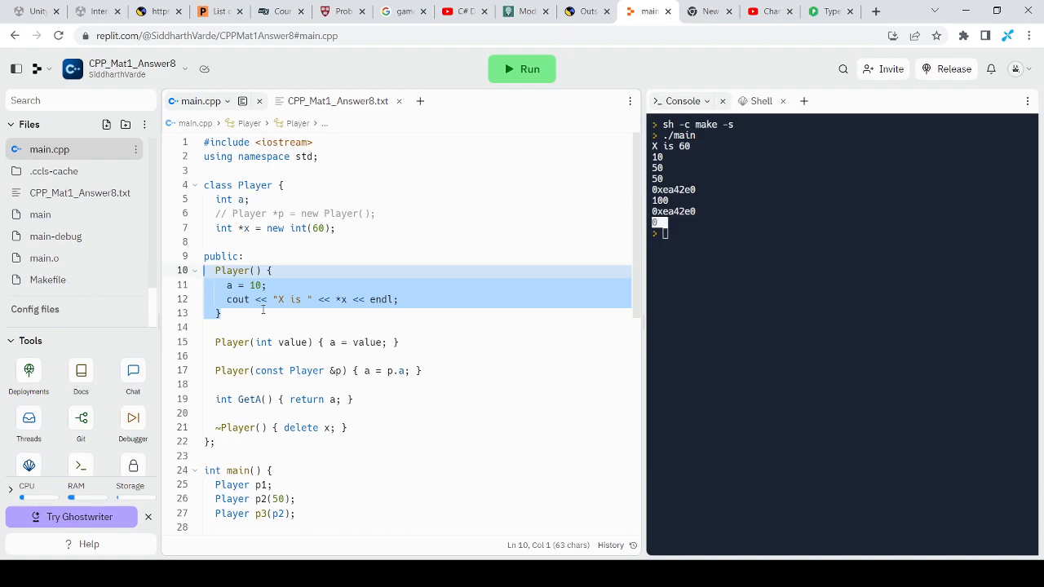
left_click(231, 313)
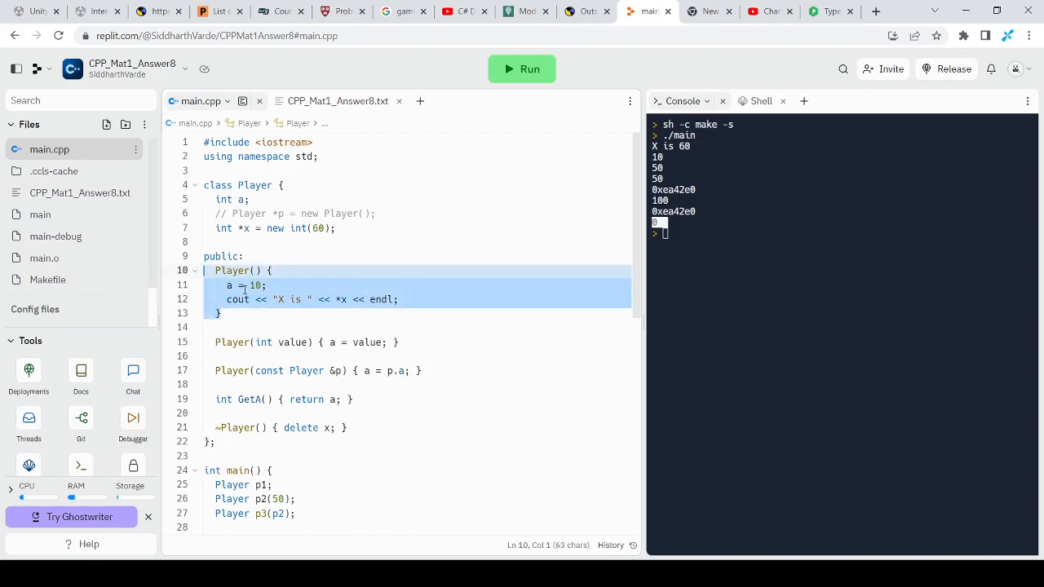
mouse_move(296, 321)
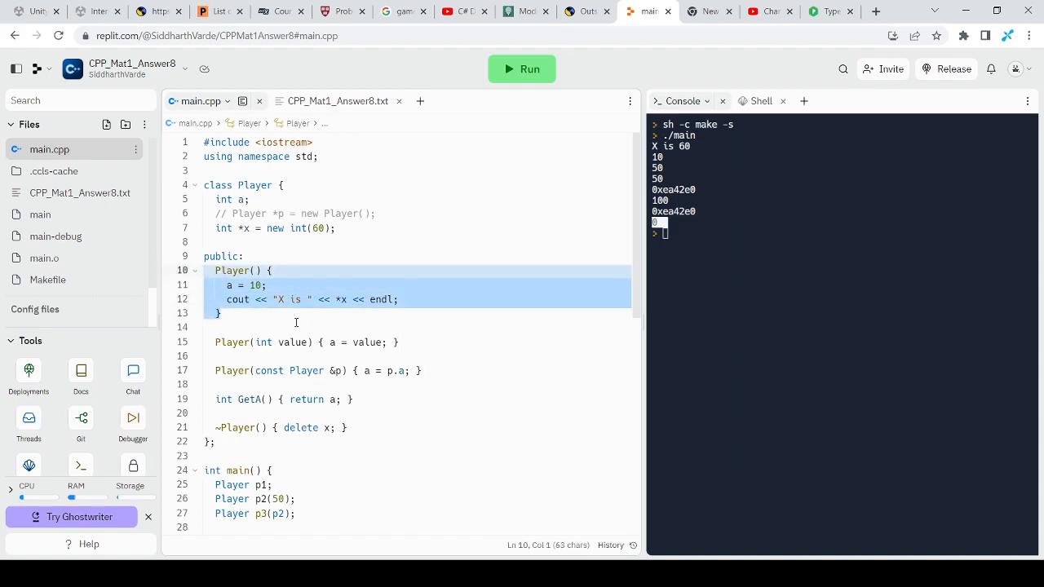
scroll("down", 3)
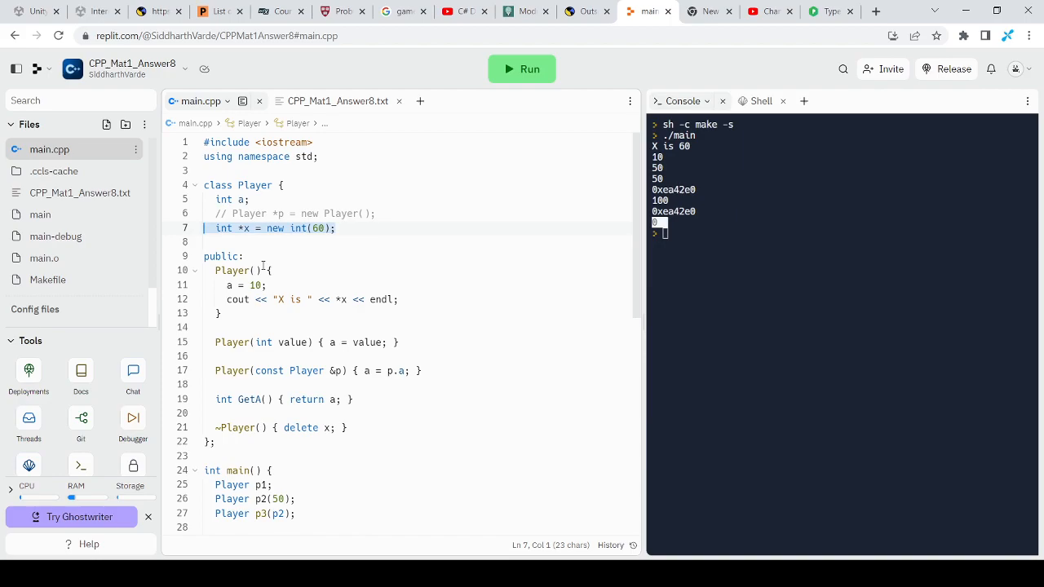
scroll("down", 3)
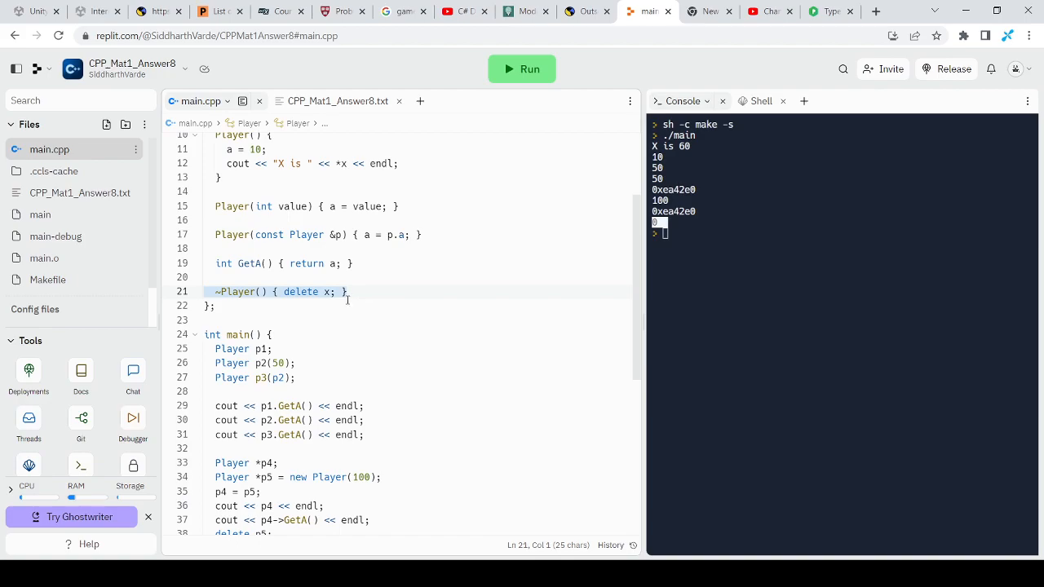
scroll("down", 3)
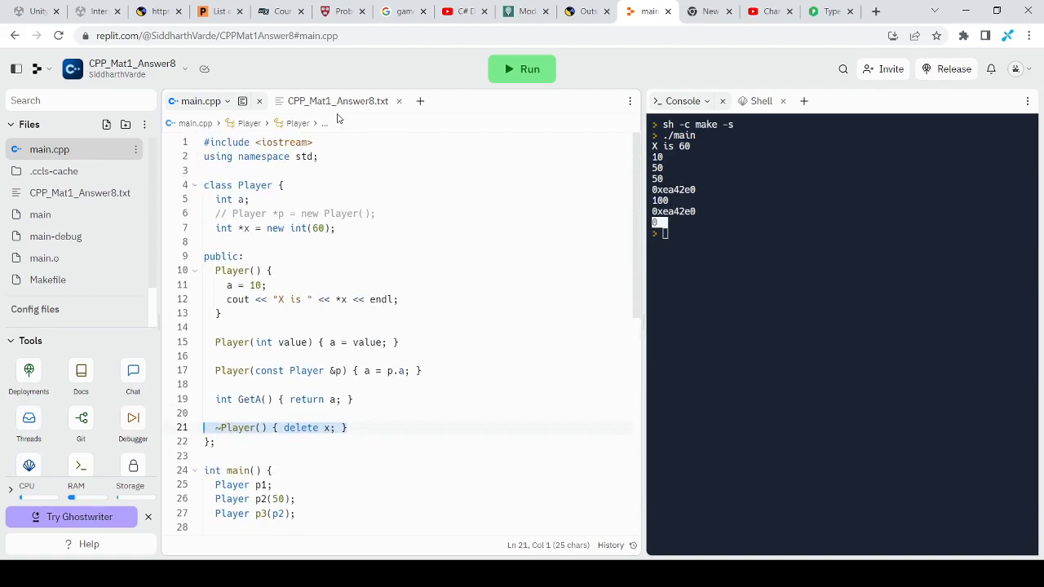
left_click(337, 100)
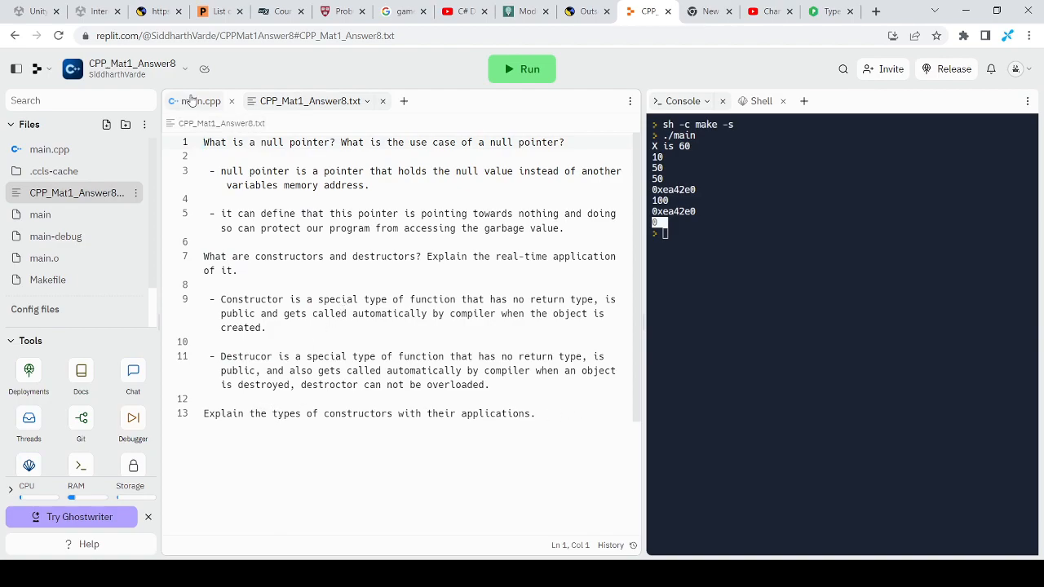
left_click(200, 100)
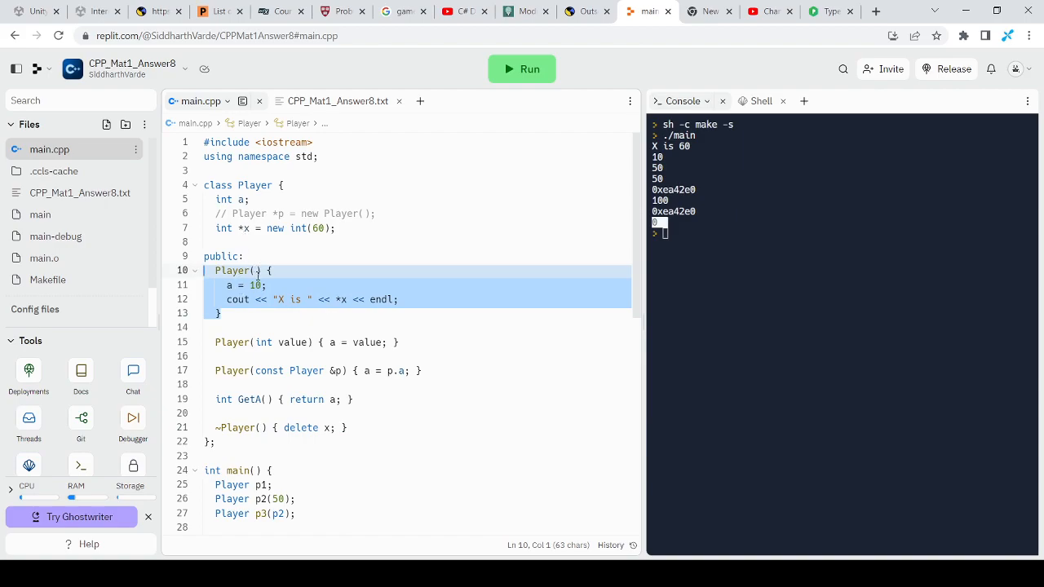
mouse_move(417, 352)
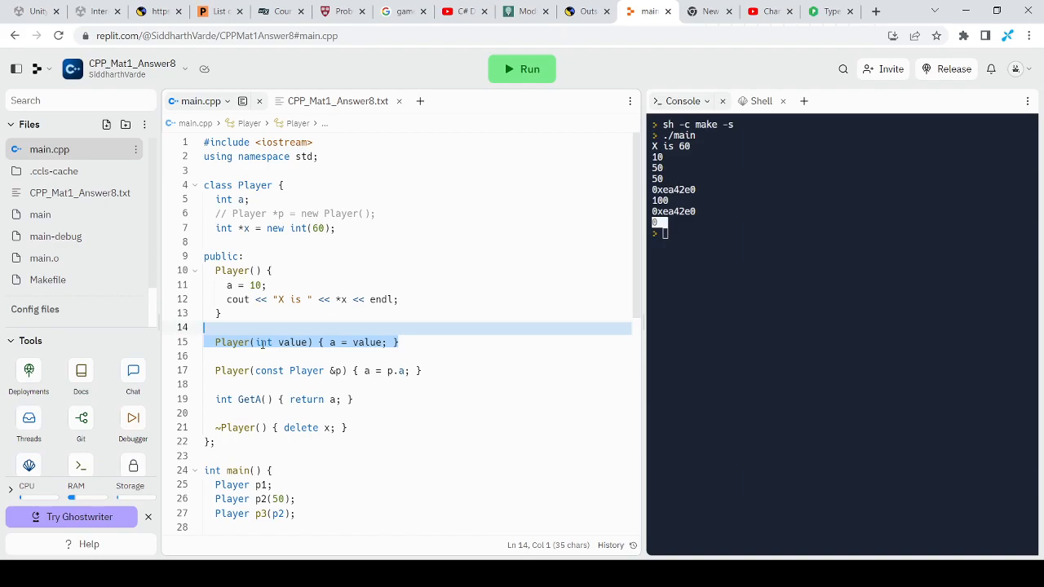
scroll("down", 3)
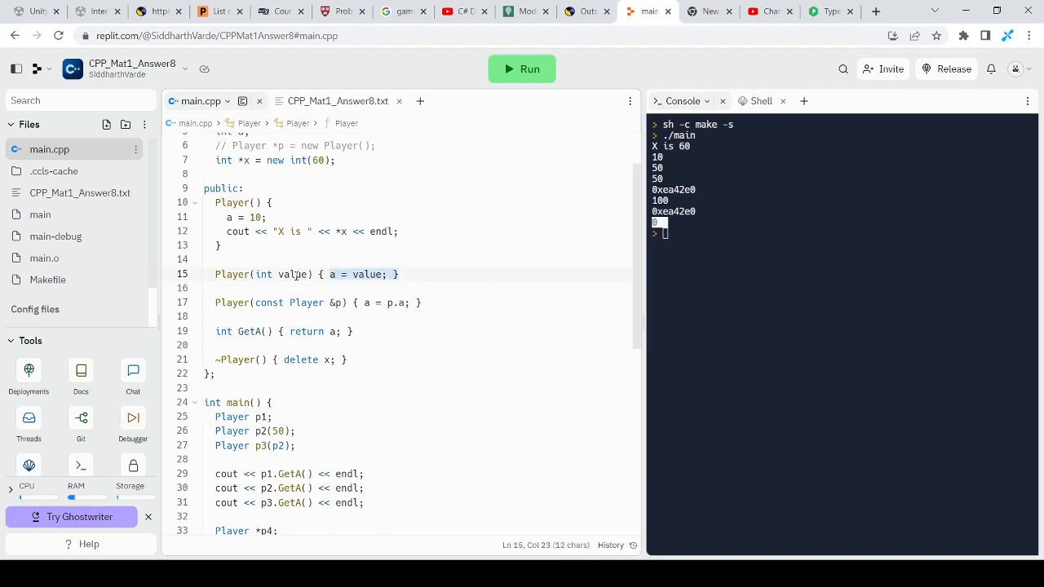
scroll("down", 3)
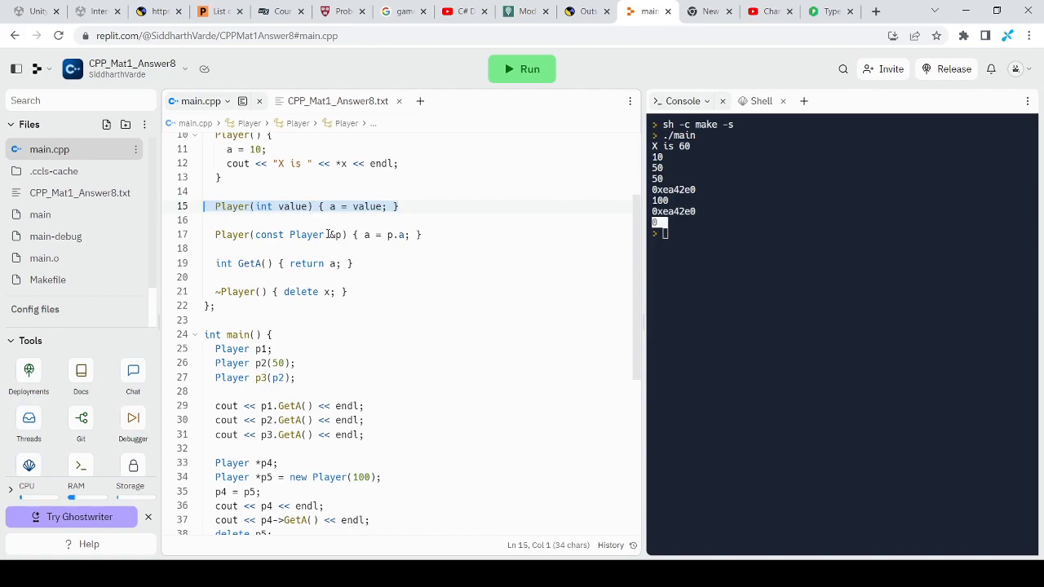
mouse_move(302, 214)
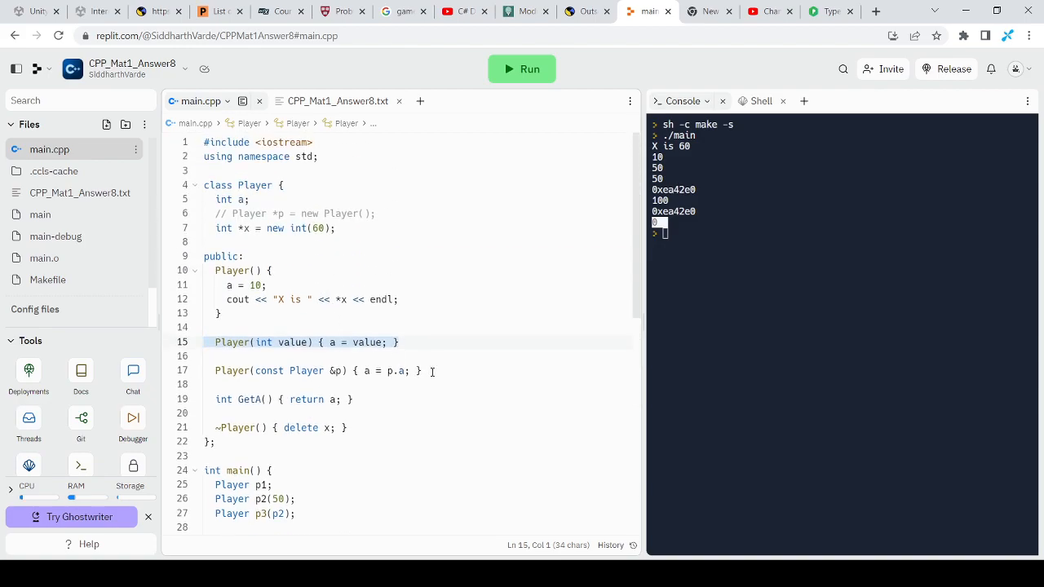
scroll("down", 3)
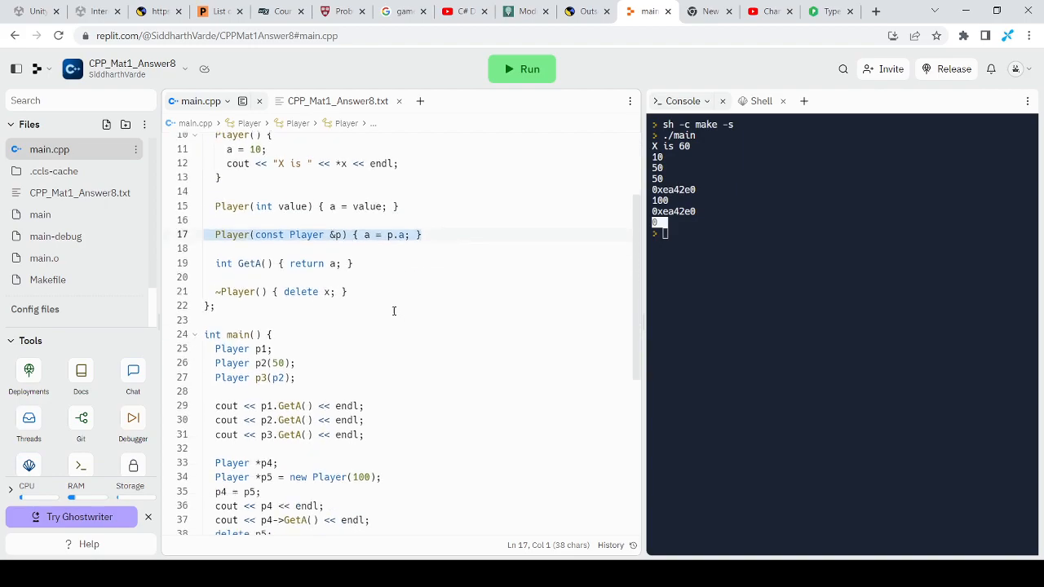